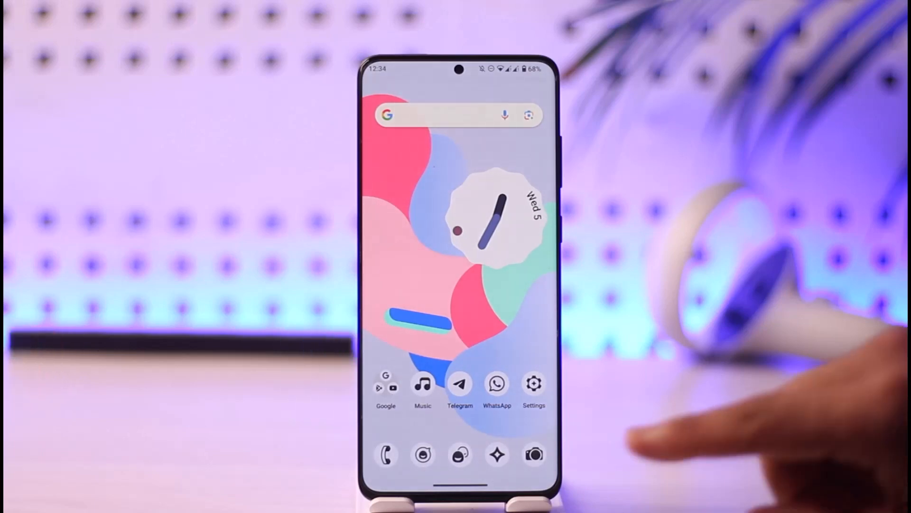
Launch Telegram from the Android home screen to reach its recent-chats search screen.
{"action": "left_click", "coordinate": [459, 387]}
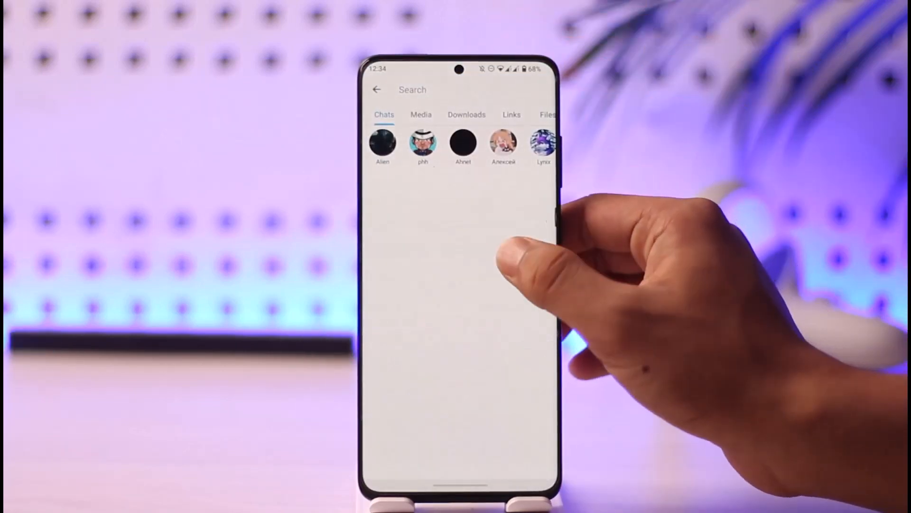
Switch from Telegram to the Chrome browser showing Google's homepage.
{"action": "left_click", "coordinate": [377, 89]}
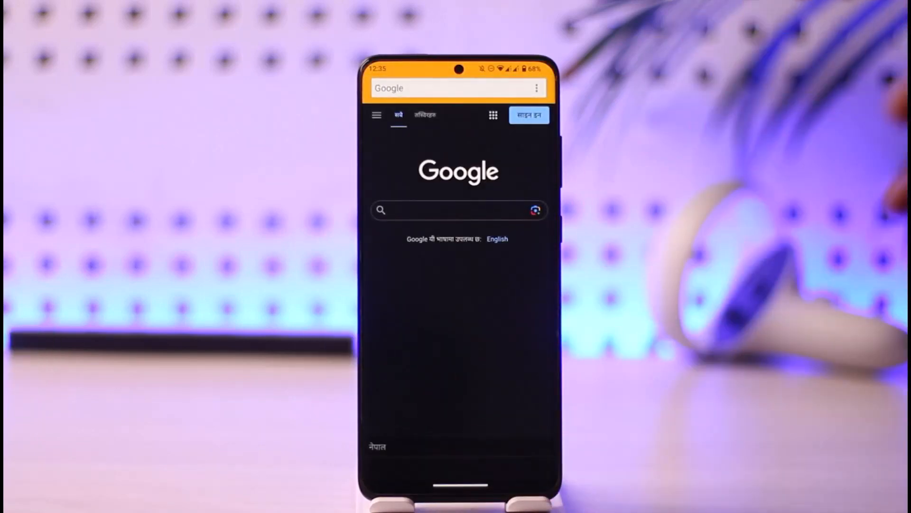
Go to Telegram Web in the browser, reaching the chat list with side menu.
{"action": "left_click", "coordinate": [447, 88]}
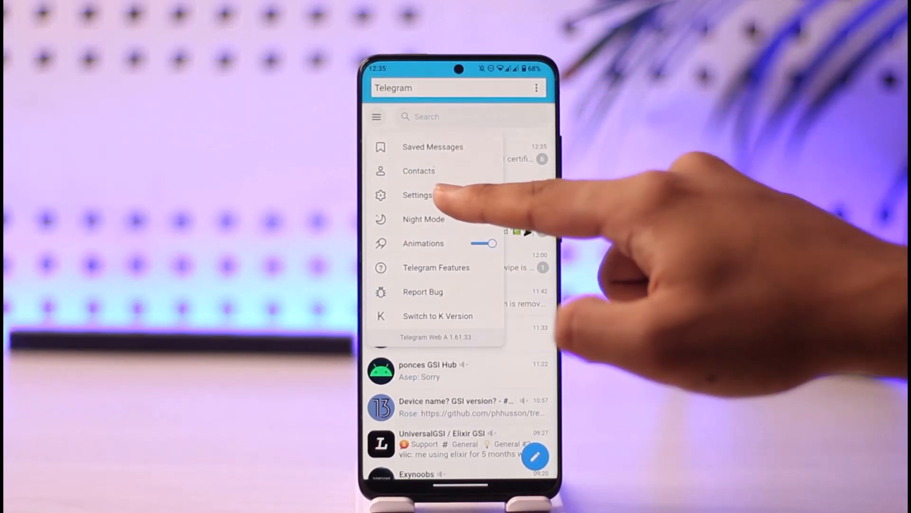
Open Settings from the menu, then the Privacy and Security category.
{"action": "left_click", "coordinate": [417, 195]}
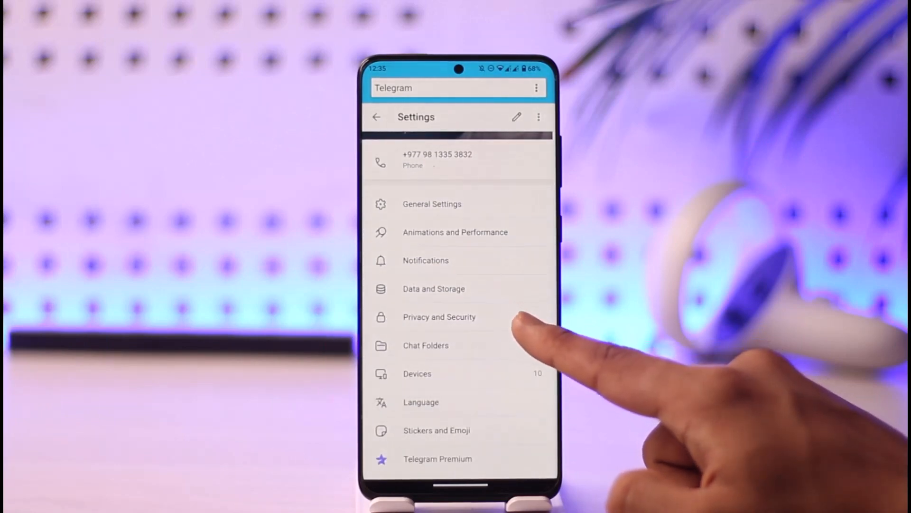
{"action": "left_click", "coordinate": [439, 317]}
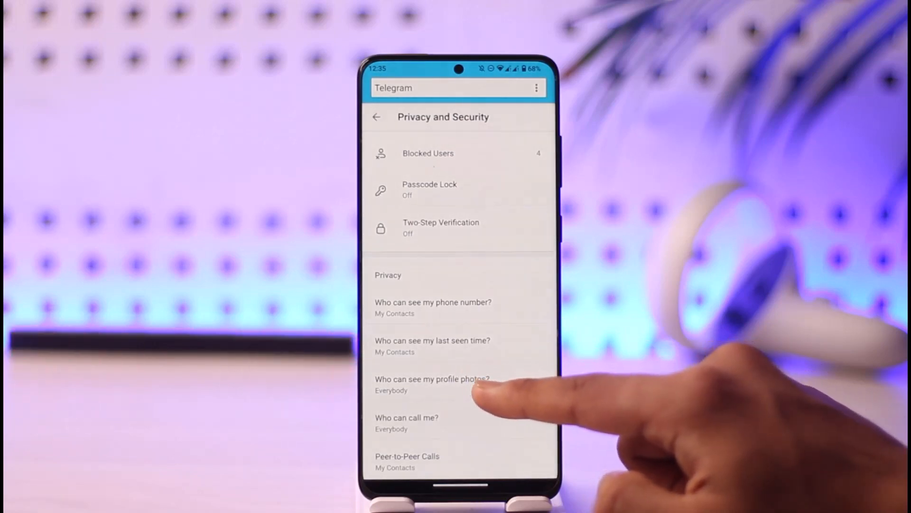
Scroll to Sensitive content and uncheck Disable filtering.
{"action": "scroll", "scroll_direction": "down", "scroll_amount": 3}
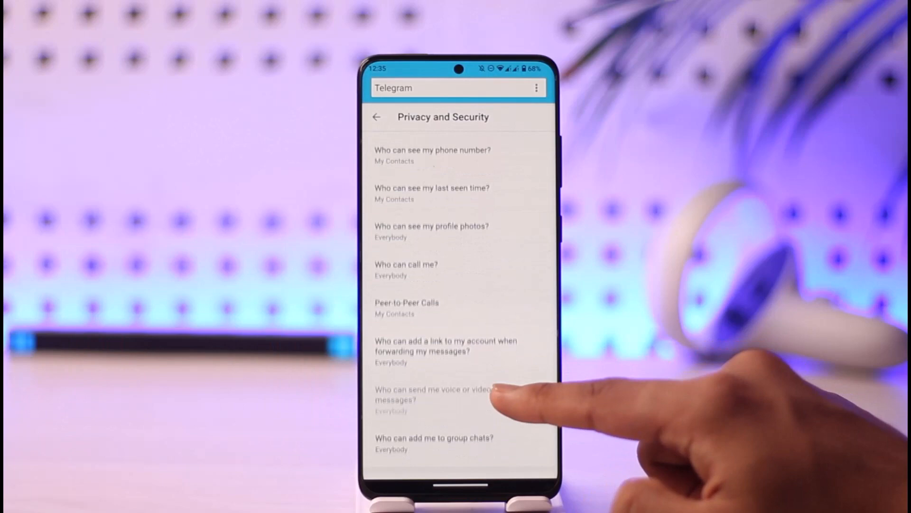
{"action": "scroll", "scroll_direction": "down", "scroll_amount": 3}
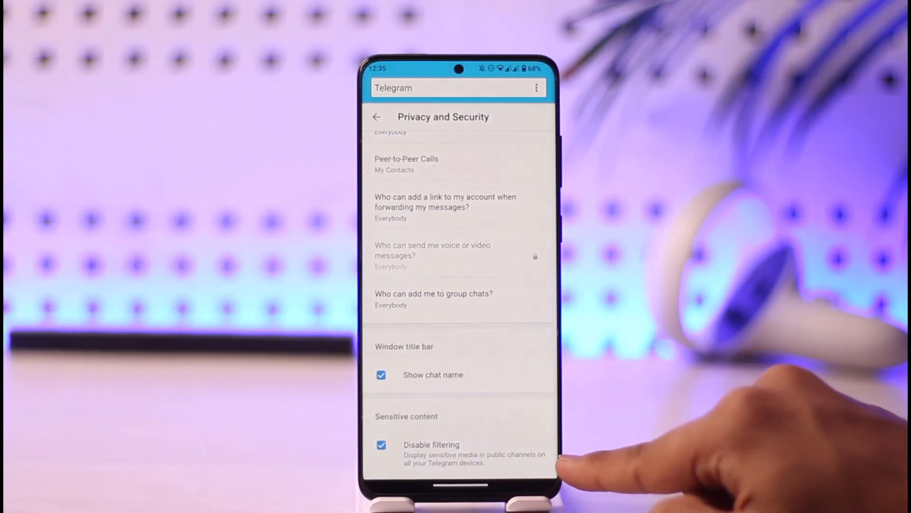
{"action": "left_click", "coordinate": [381, 445]}
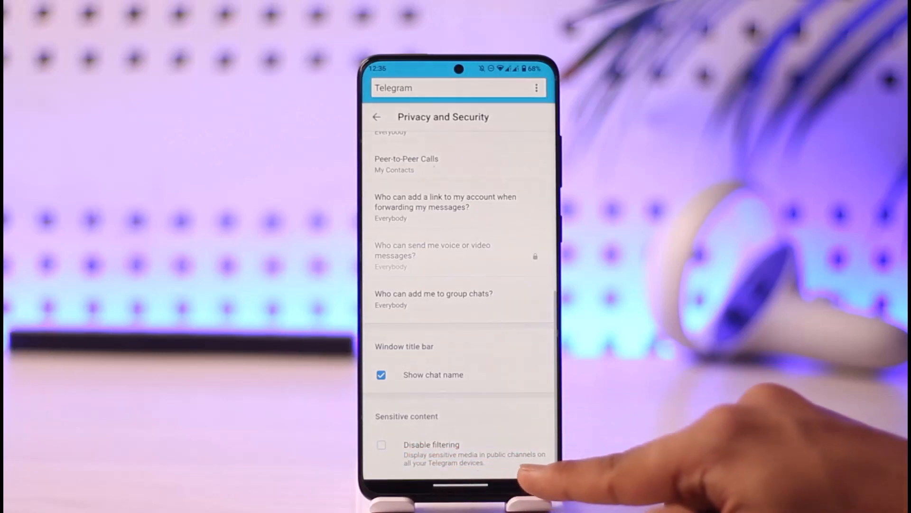